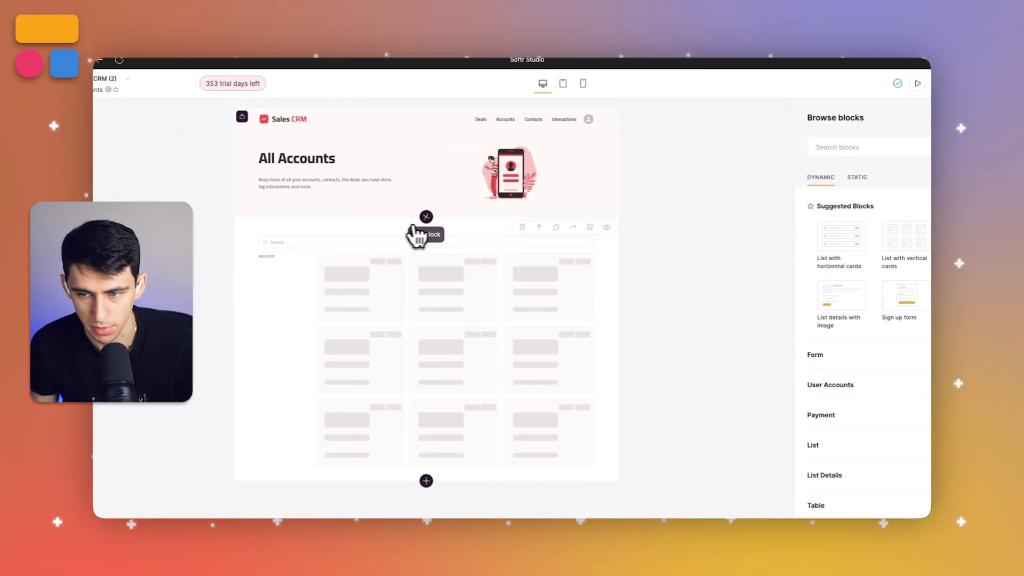
Find and add the Summary Cards block by searching 'summary' in the blocks panel
type("summary")
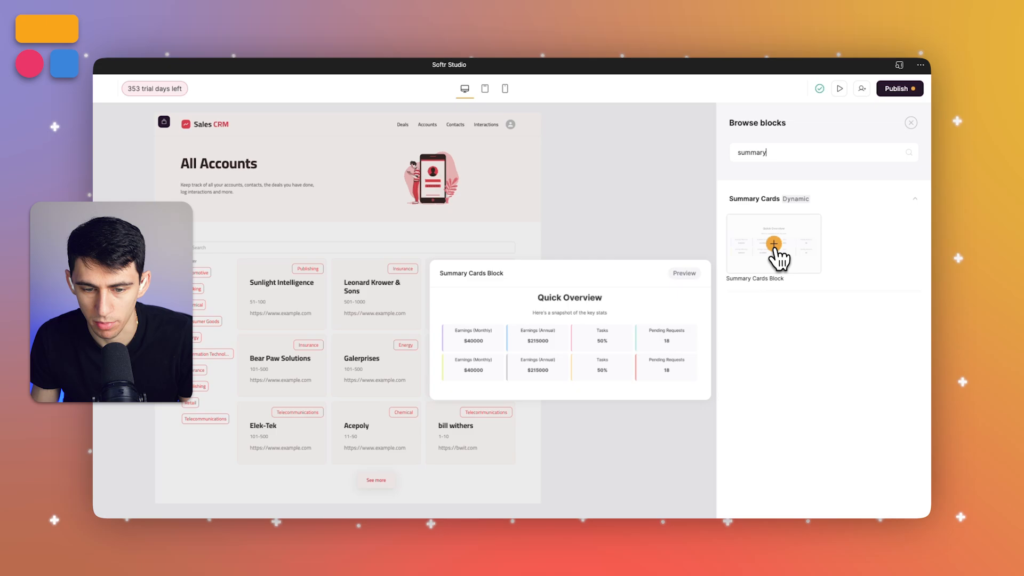
left_click(774, 244)
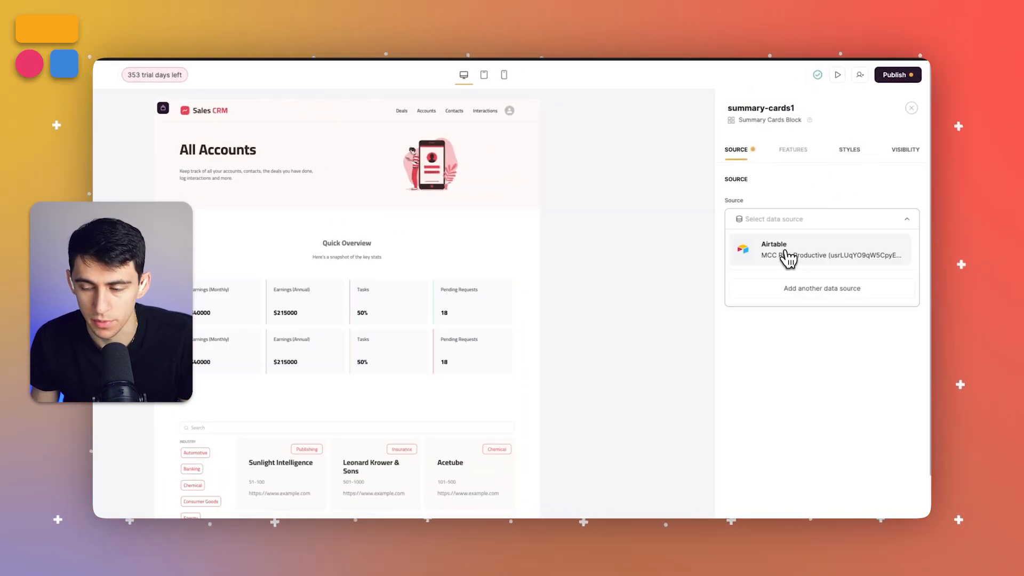
Use Airtable as the data source with the Sales CRM base and Table 1
left_click(822, 254)
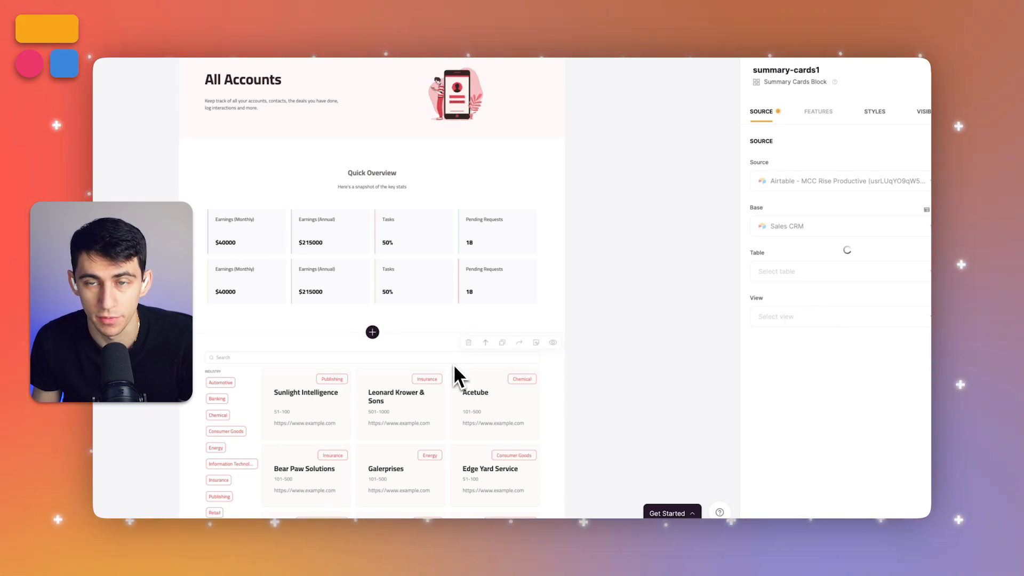
left_click(839, 271)
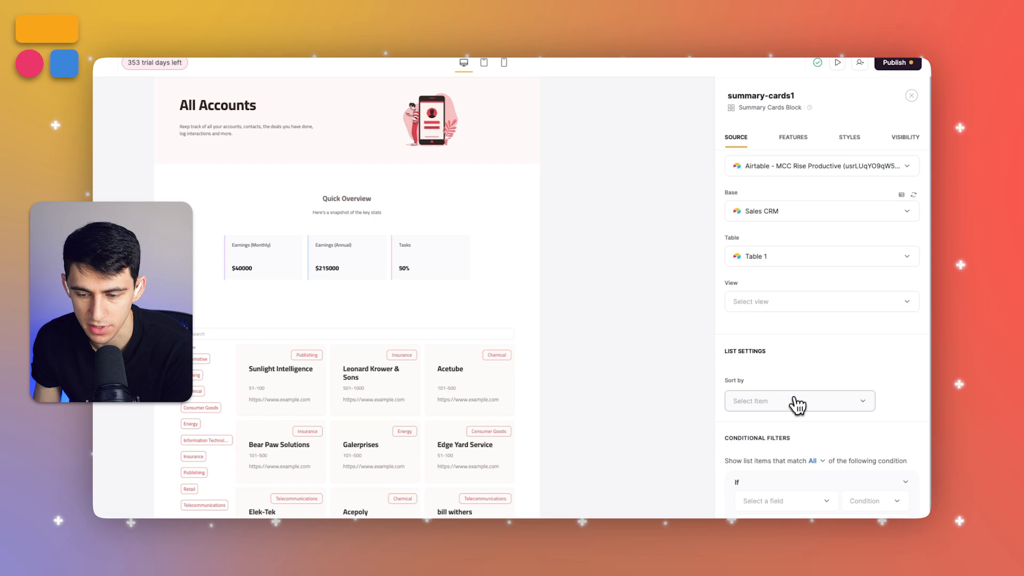
Switch to the Airtable Sales CRM base showing the Opportunities table
left_click(799, 401)
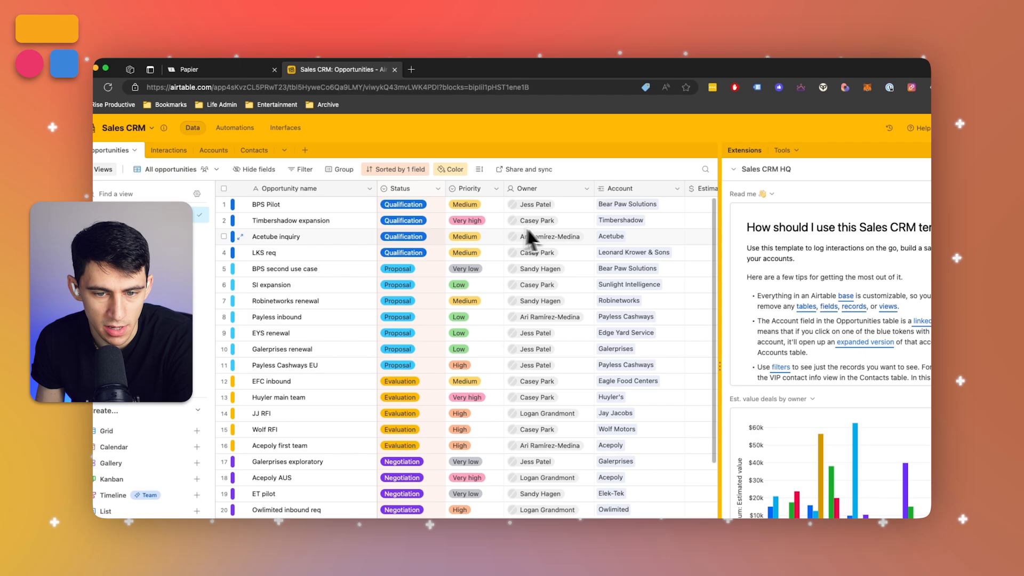
Review the Opportunities grid before pointing the block at the Opportunities table with a Status condition
left_click(405, 237)
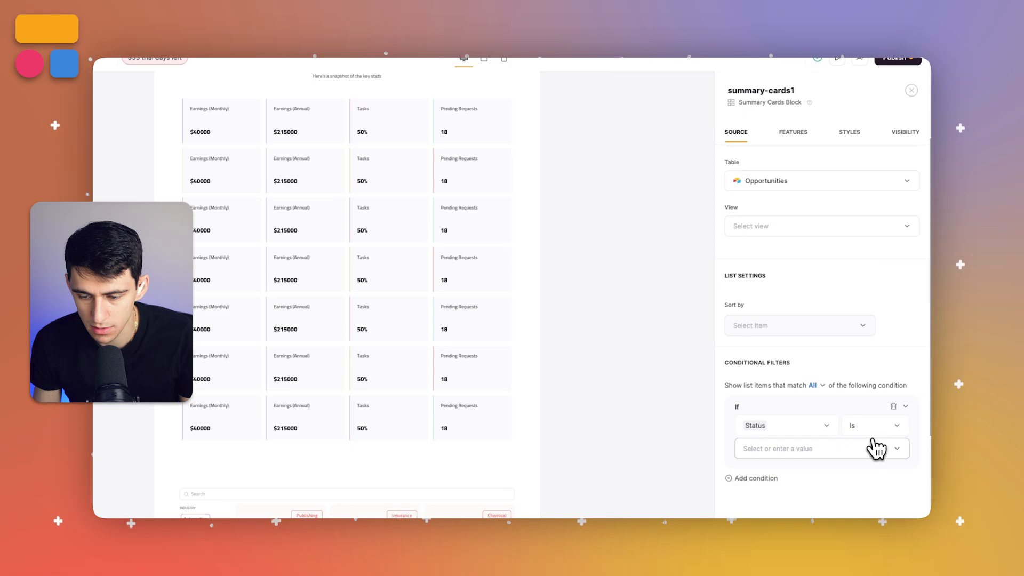
Bring up the value choices for the Status filter condition
left_click(820, 448)
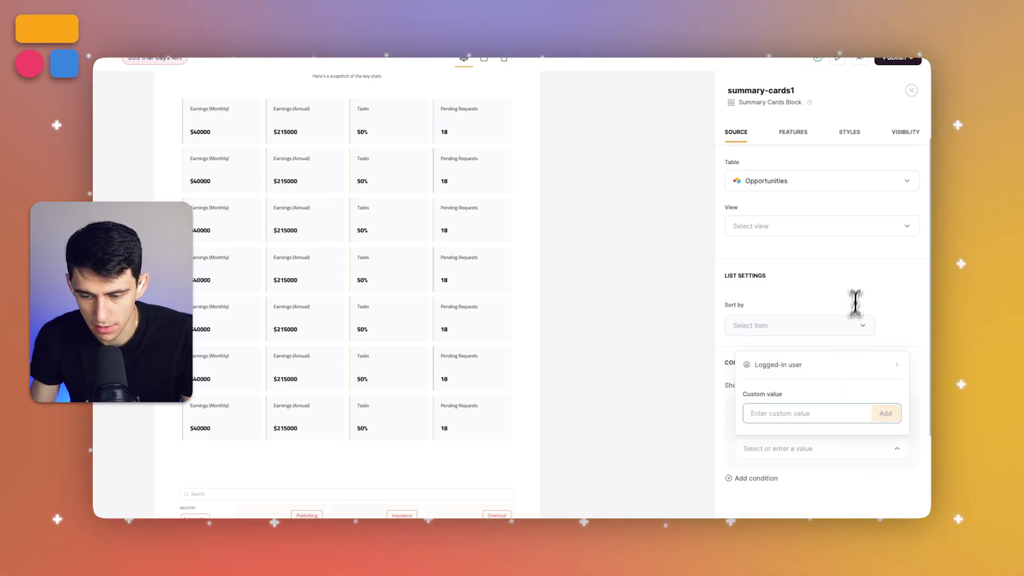
mouse_move(858, 286)
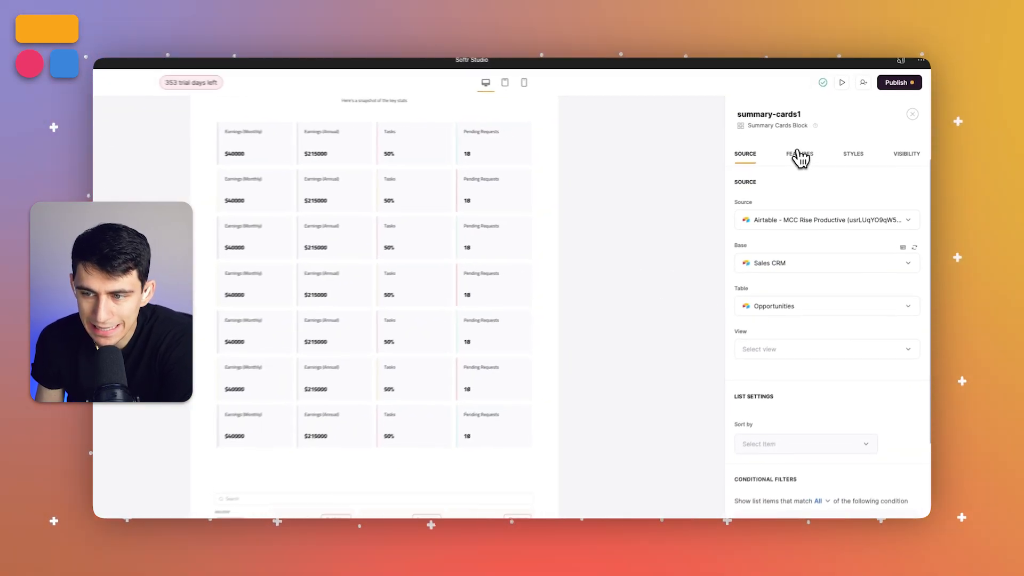
Retitle the block 'Data Summary' and reword the subtitle to mention opportunities
left_click(799, 153)
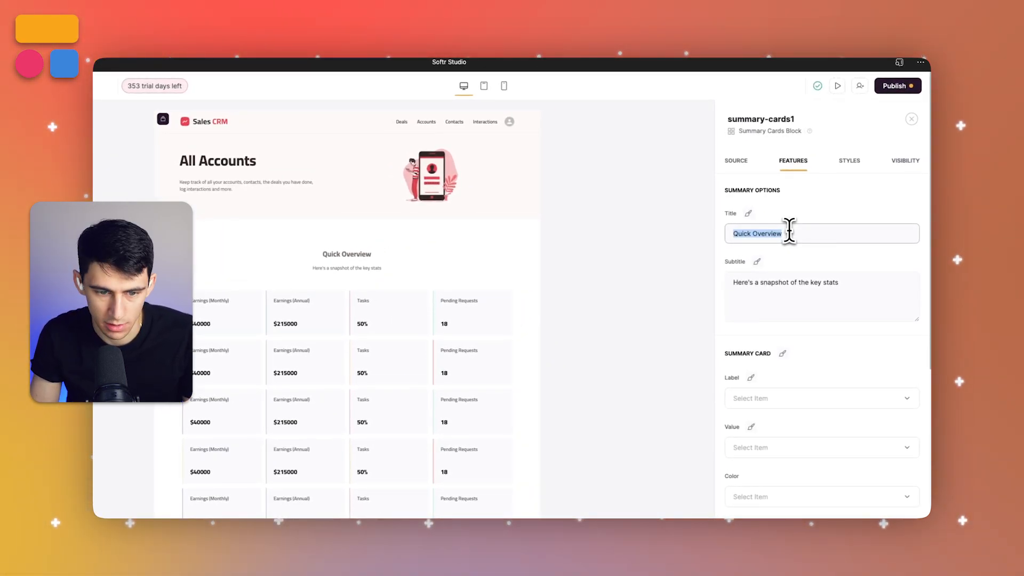
type("Data Summary")
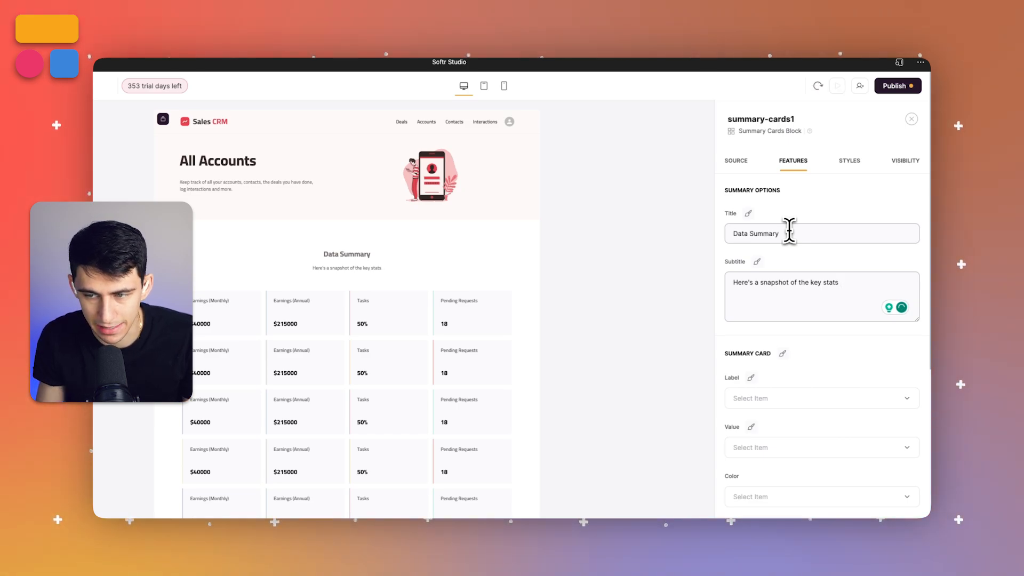
left_click(736, 161)
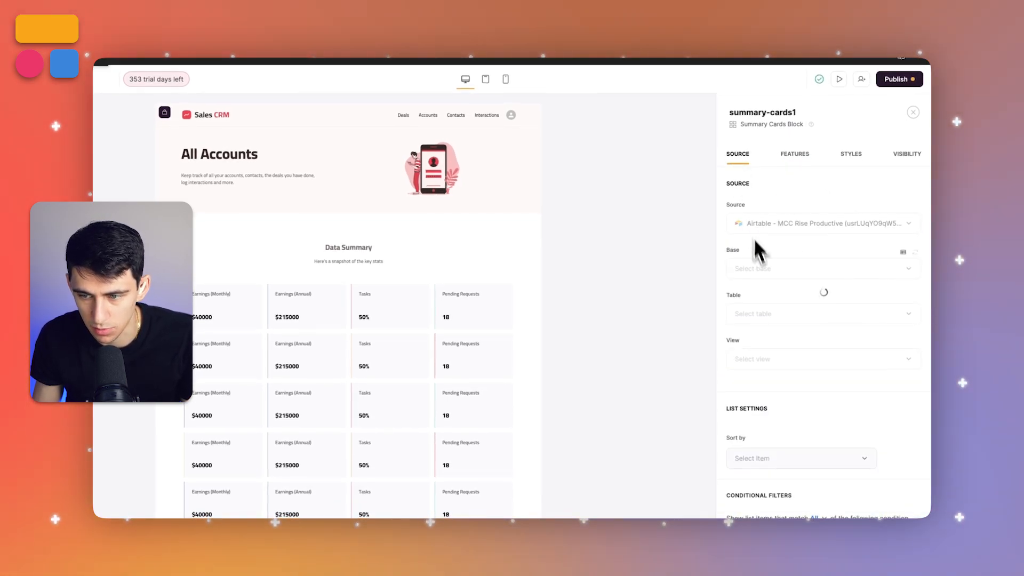
left_click(795, 154)
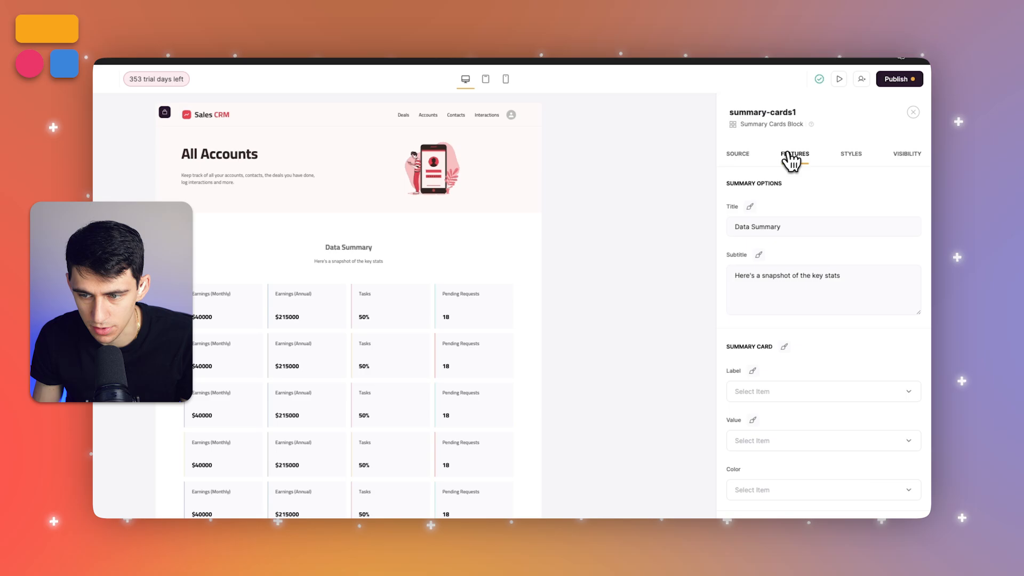
left_click(822, 291)
type(" for opportunities.")
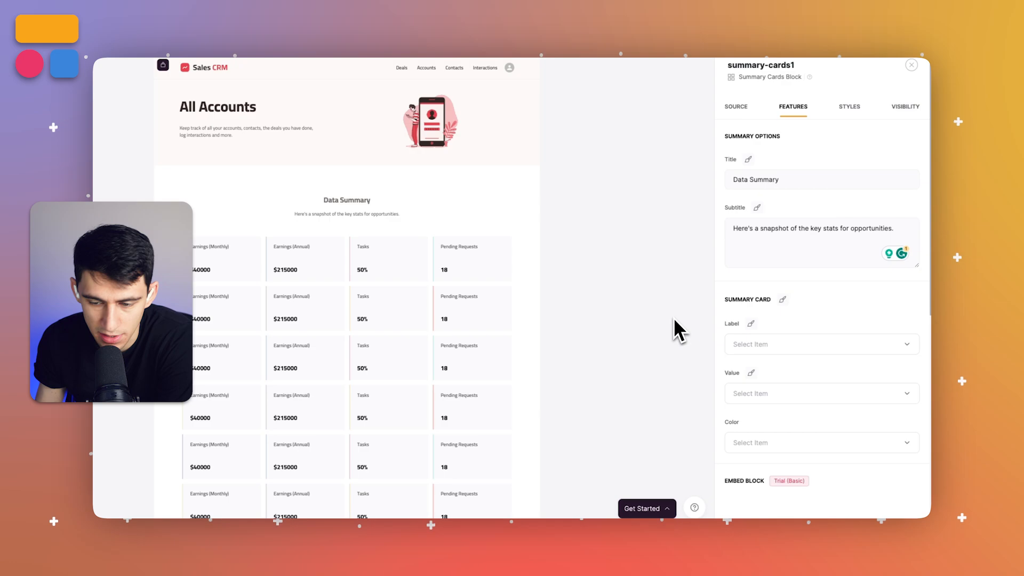
Set card Label to Account, Value to Estimated value and Color to Status
left_click(821, 345)
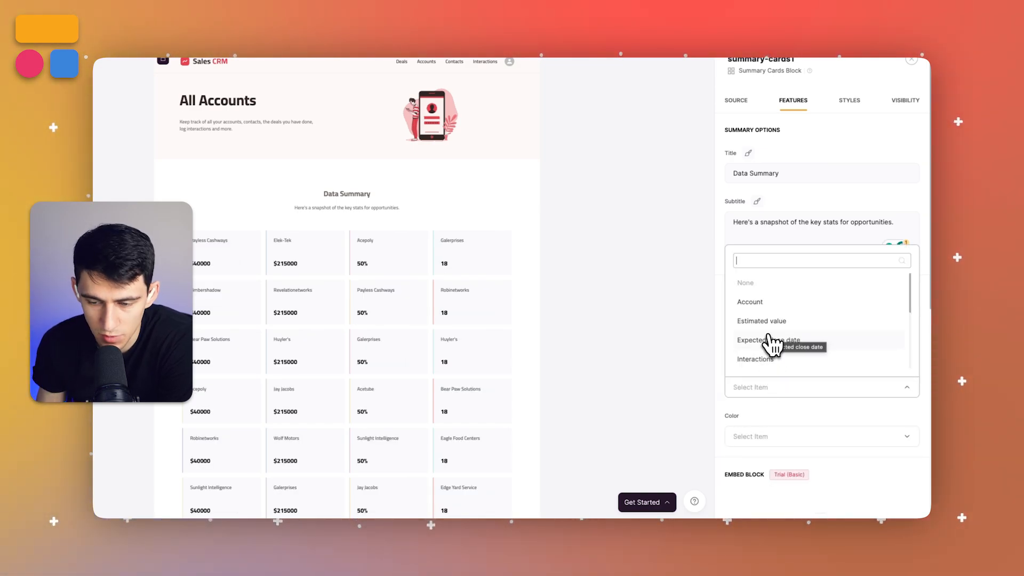
left_click(750, 302)
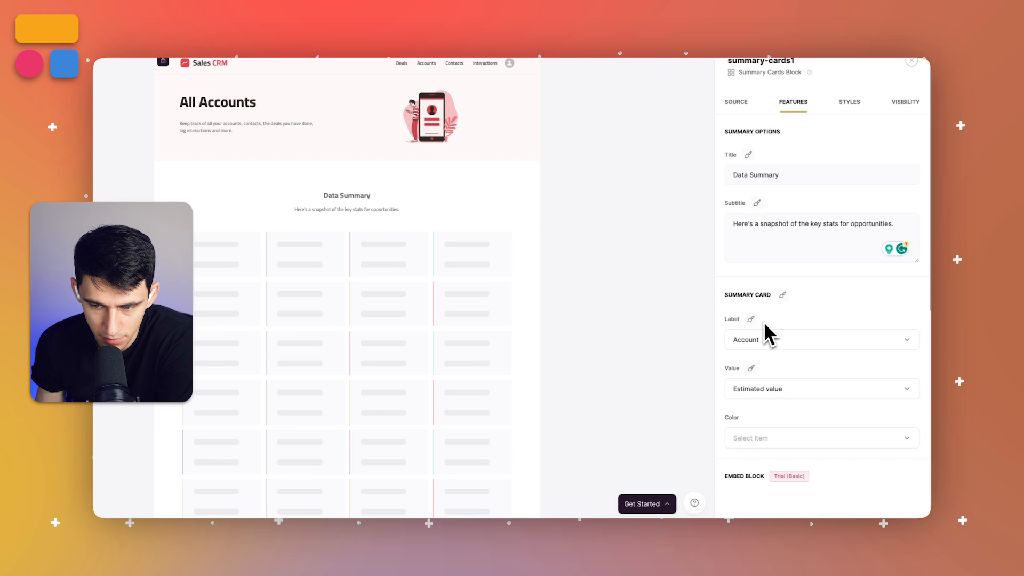
left_click(819, 340)
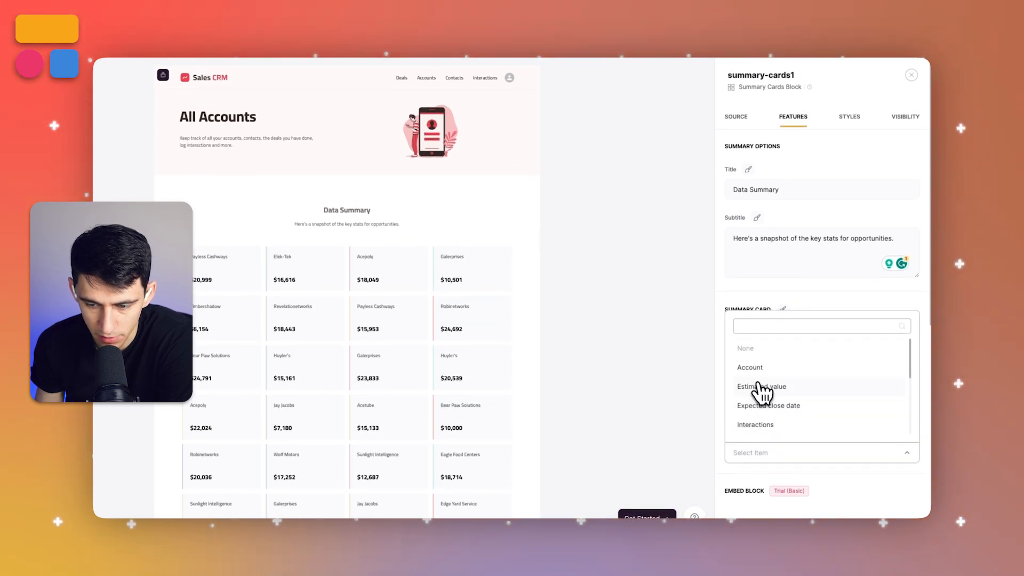
scroll("down", 3)
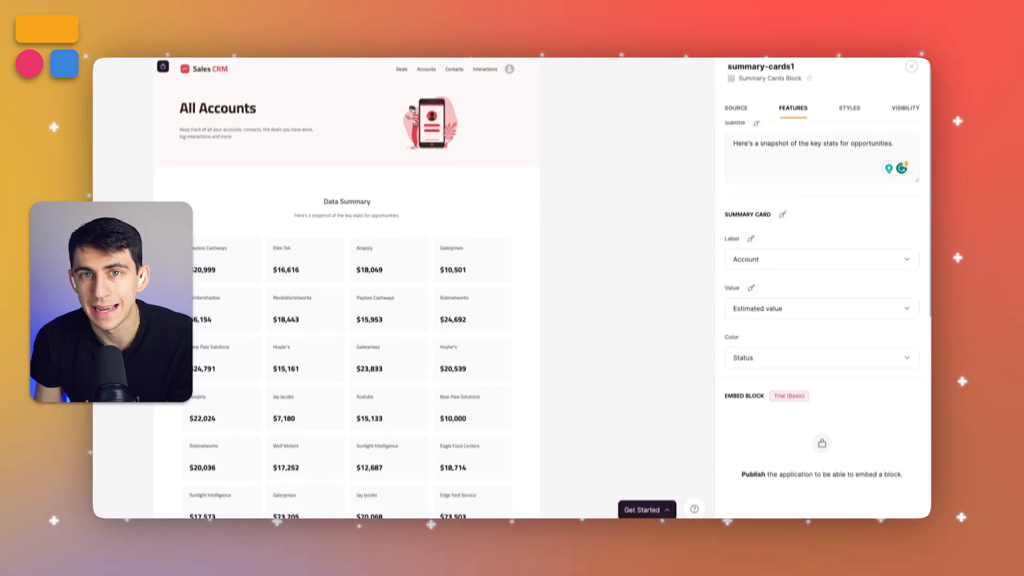
left_click(849, 161)
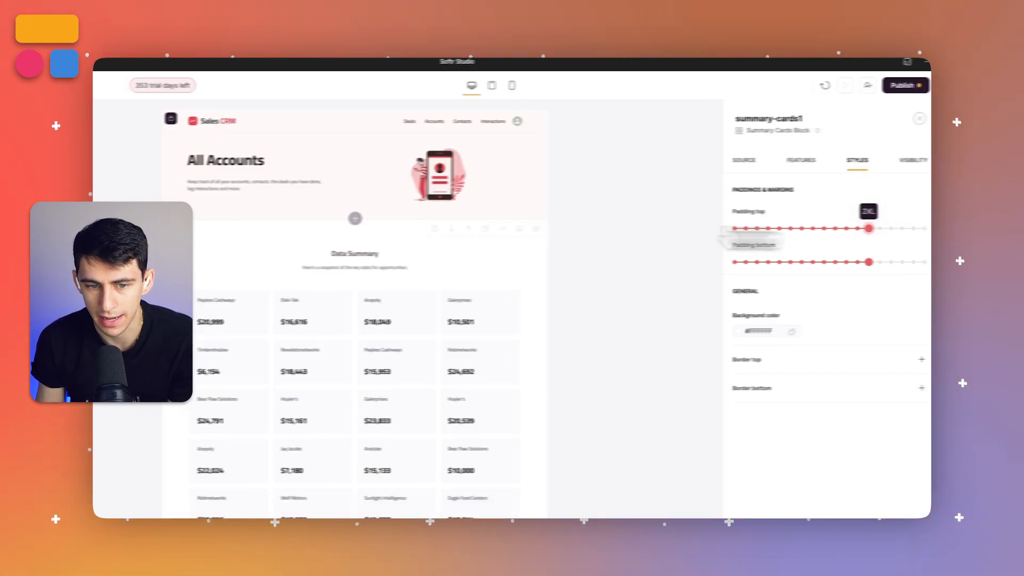
Enlarge the block's top padding and set bottom padding to 4XL
left_click_drag(869, 262, 885, 232)
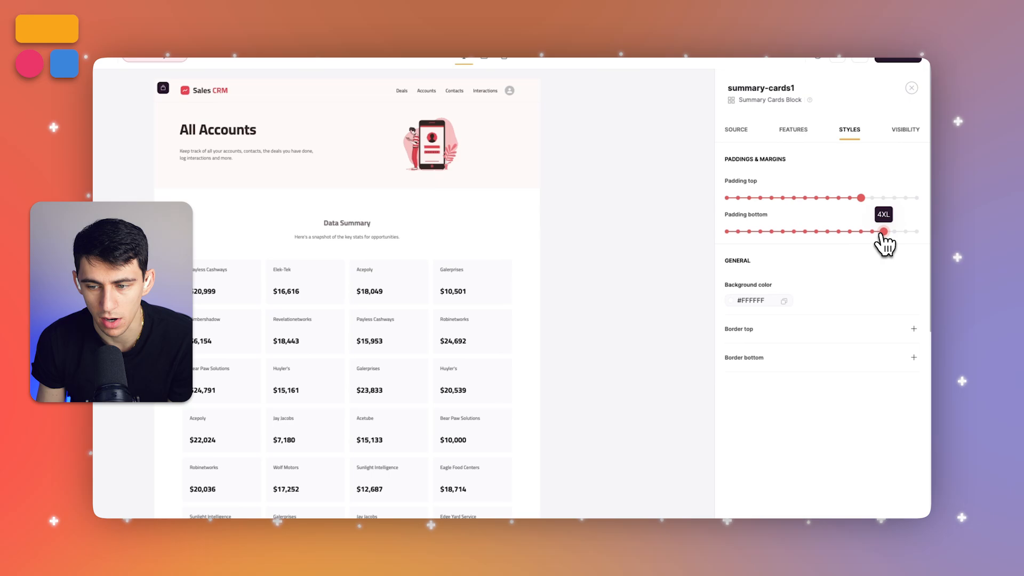
left_click(759, 301)
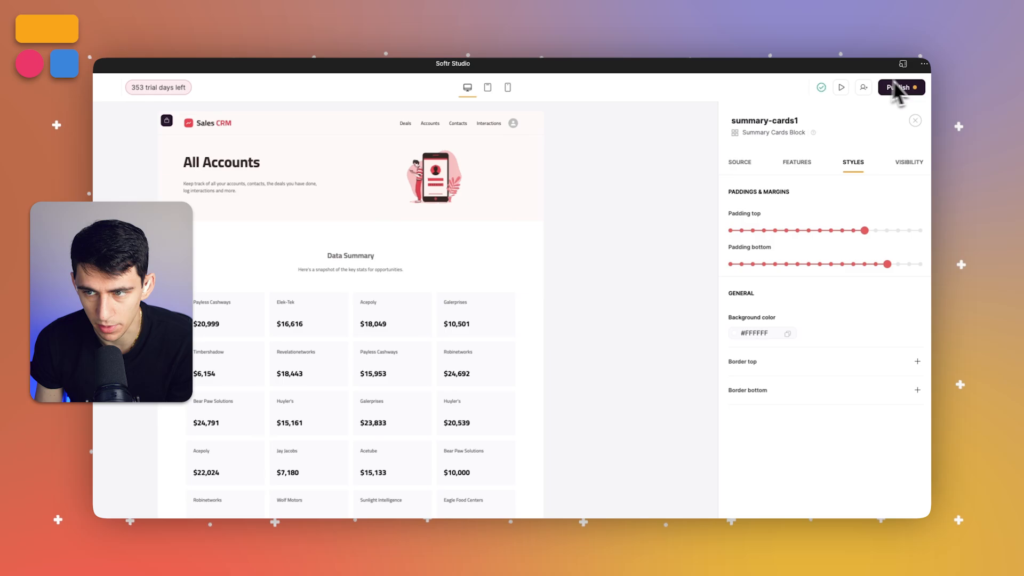
Preview the live page showing the Data Summary cards with account estimated values
left_click(900, 87)
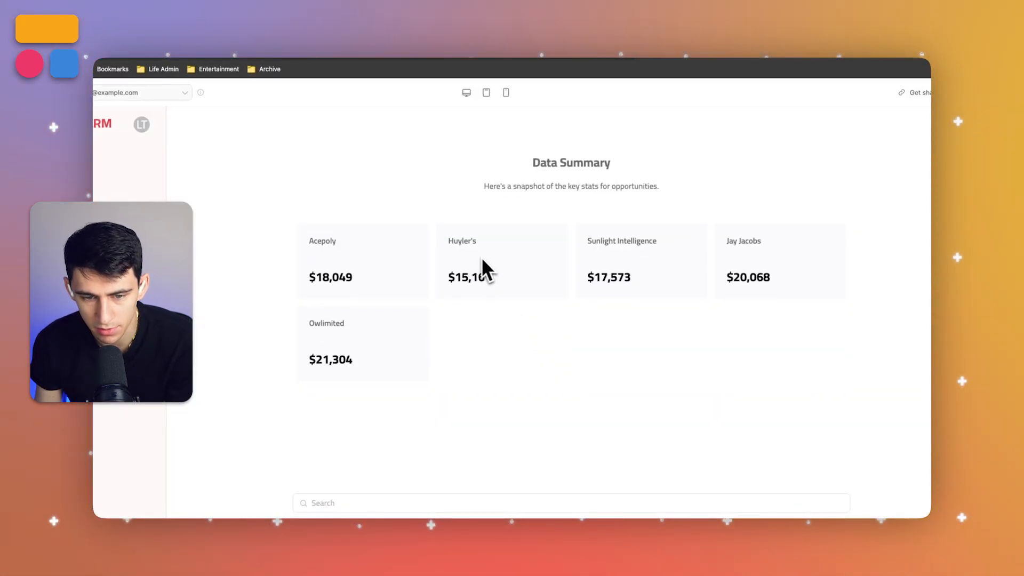
mouse_move(729, 257)
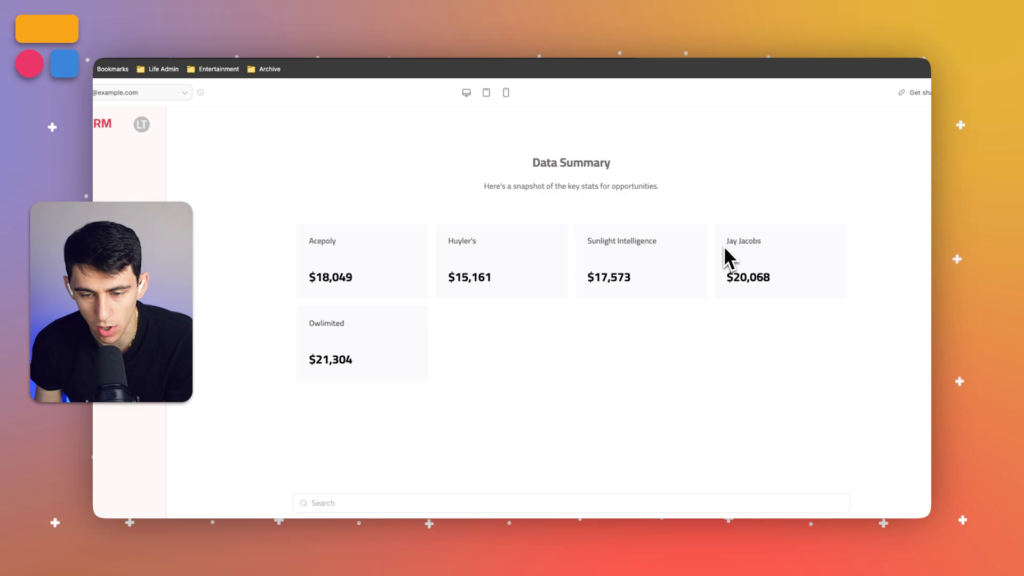